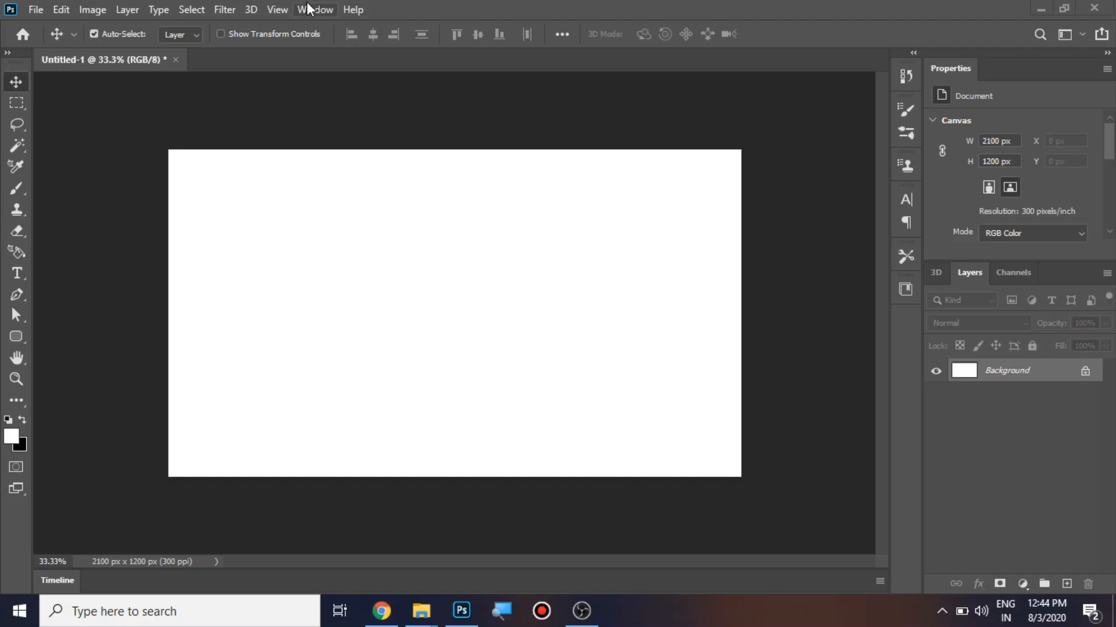
Show the grid over the canvas and select the Curvature Pen Tool
left_click(277, 9)
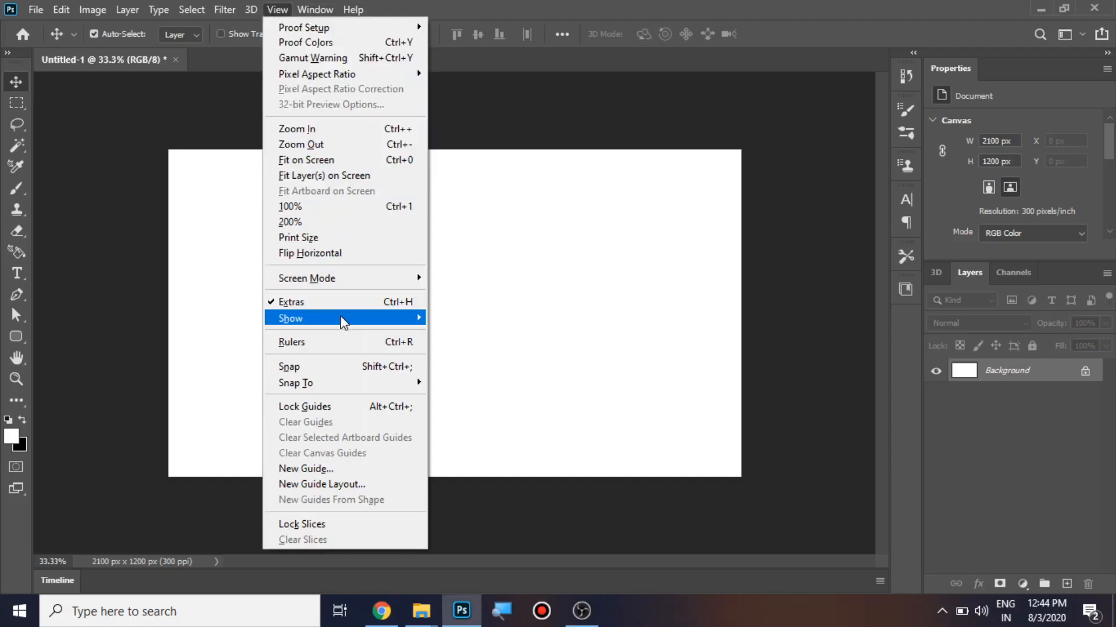
left_click(291, 318)
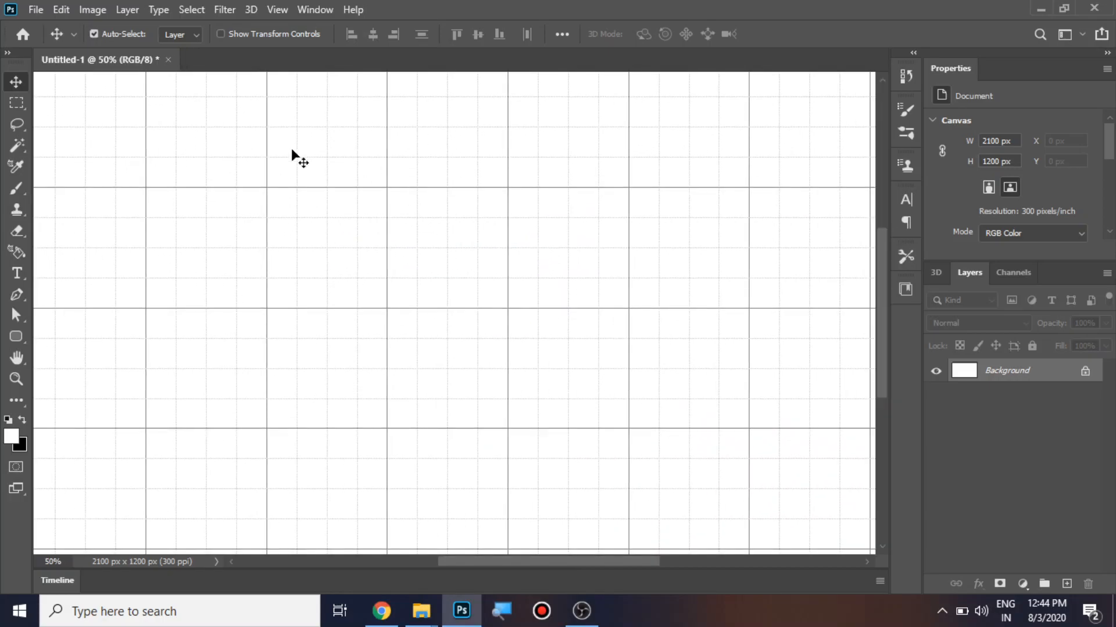
mouse_move(16, 294)
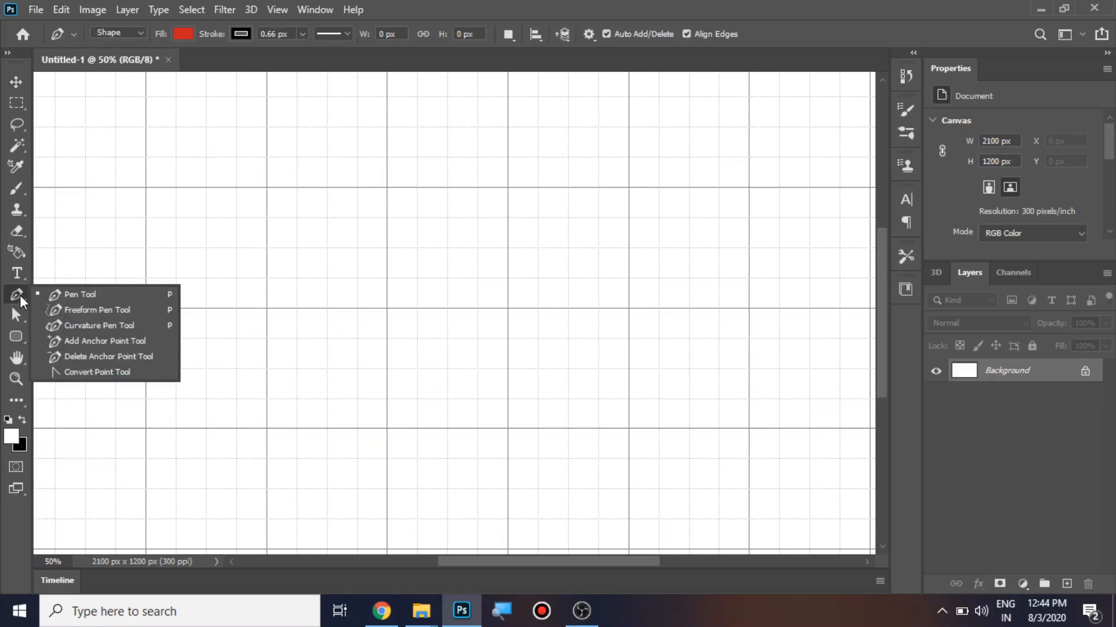
mouse_move(100, 325)
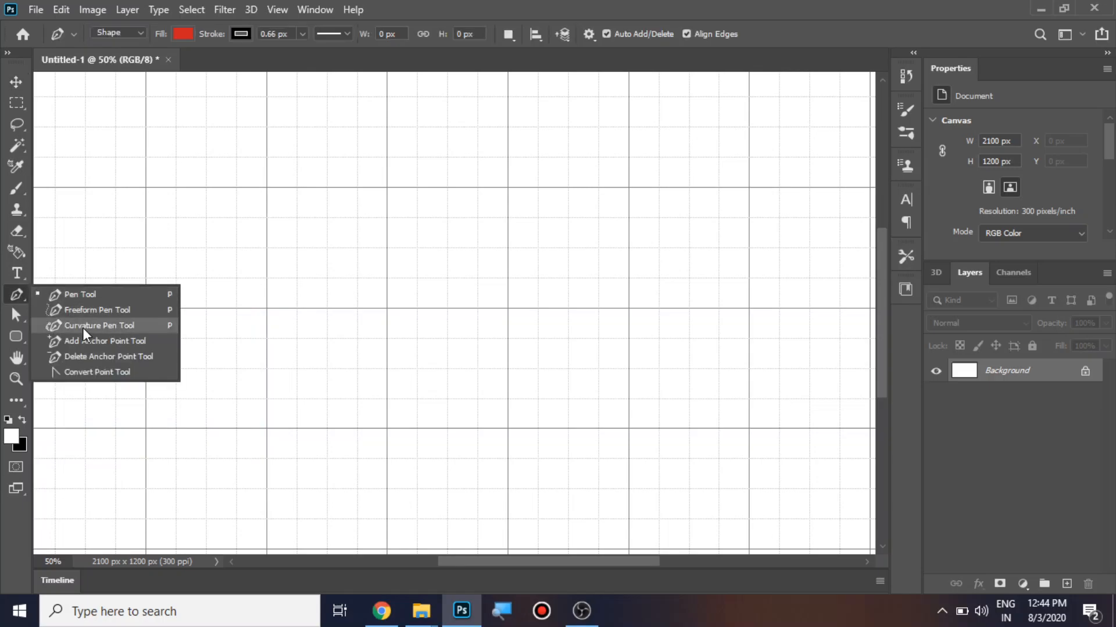
left_click(97, 326)
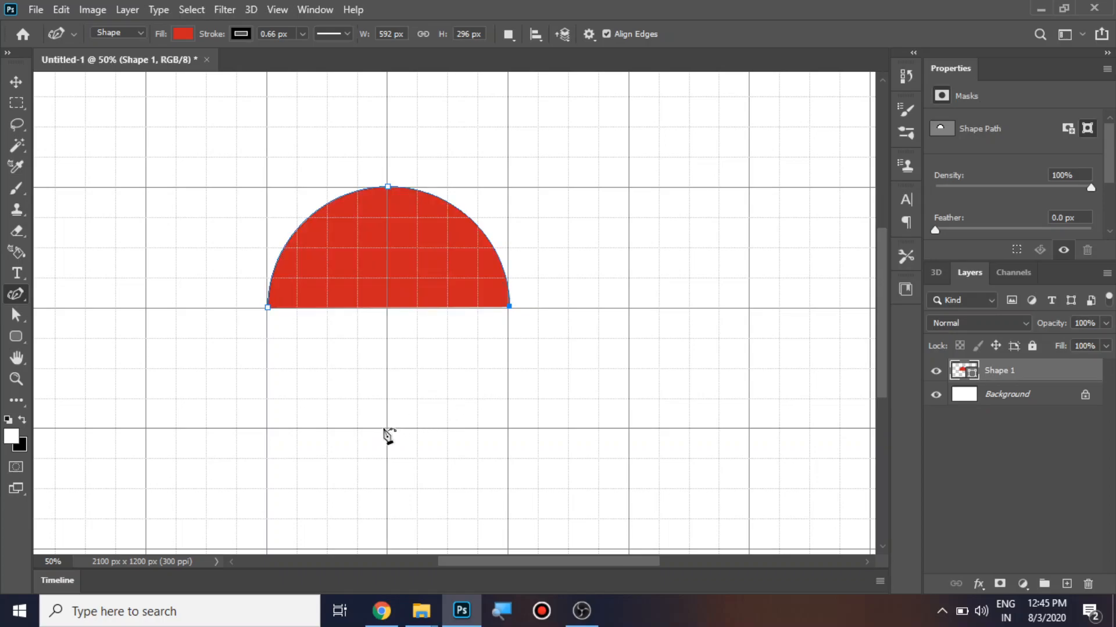
Add a bottom anchor point to extend the red shape downward toward a full circle
left_click_drag(387, 307, 387, 426)
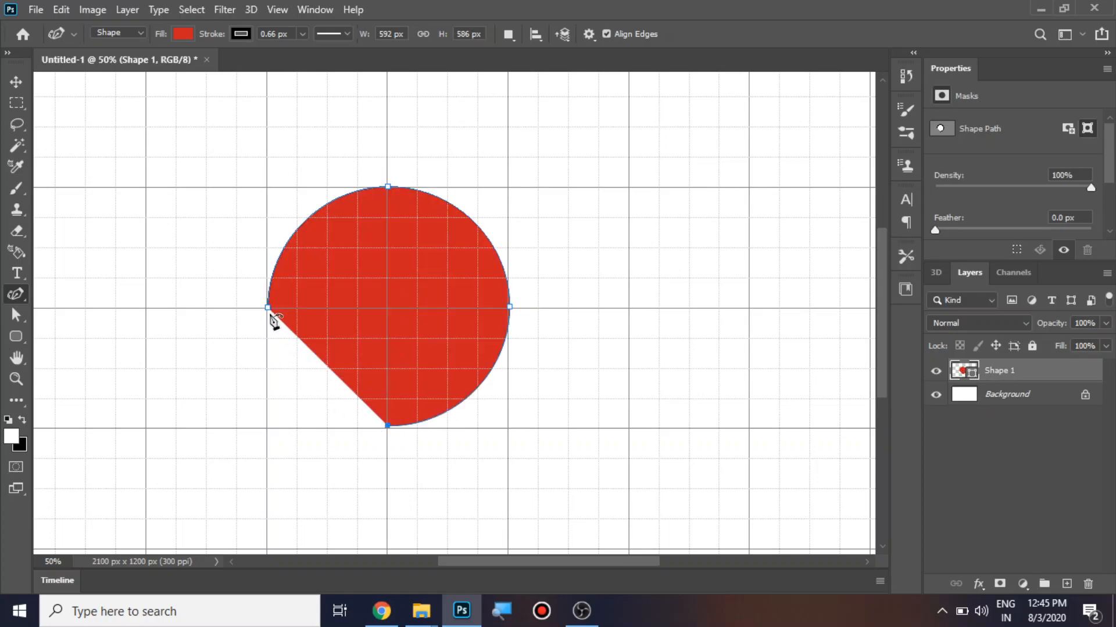